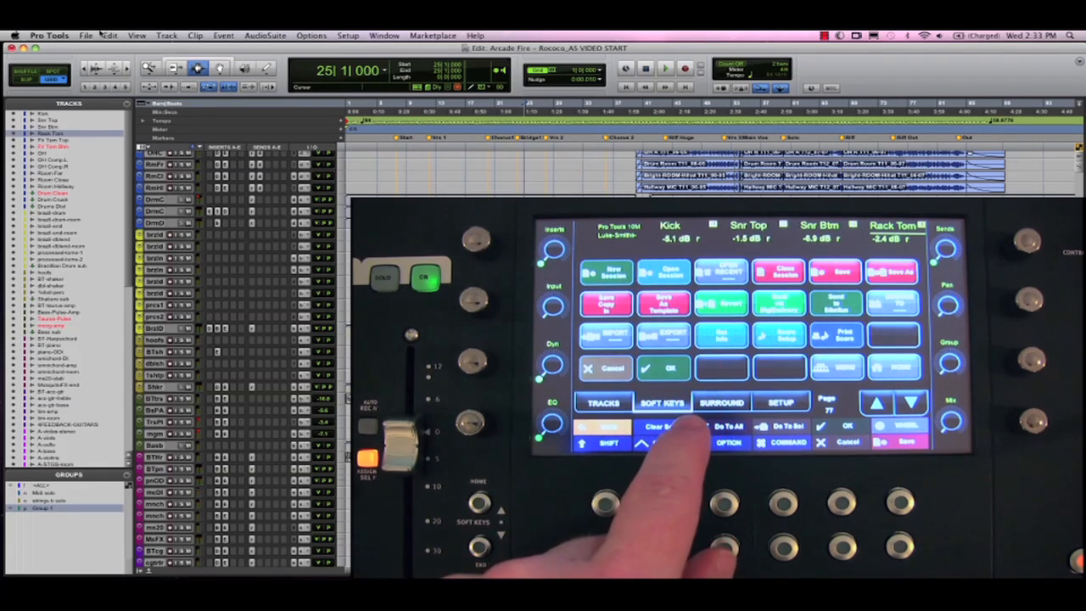
# Step: Open Pro Tools' File menu to show Save Copy In, Export and other session commands
pyautogui.click(85, 34)
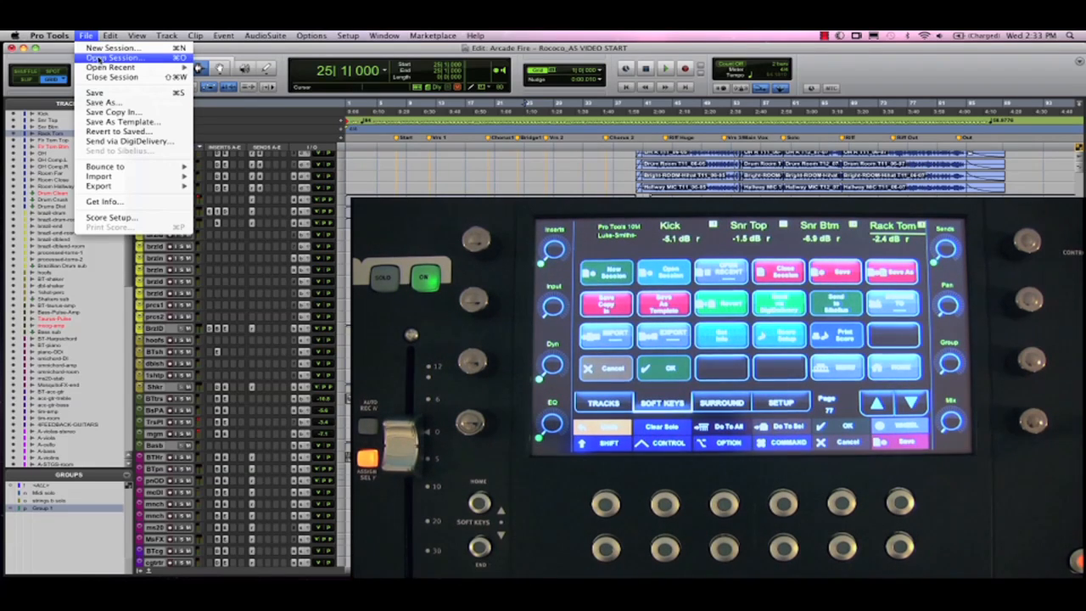
pyautogui.moveTo(111, 47)
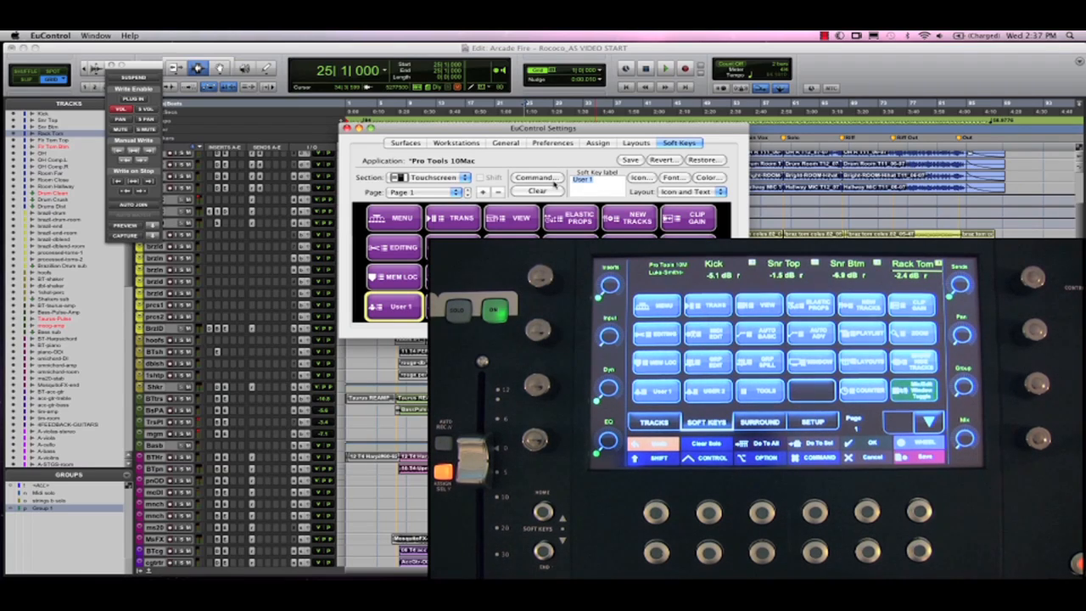
# Step: Label the soft key LUKE and pick a page from the soft key Page list
pyautogui.write('LUKE')
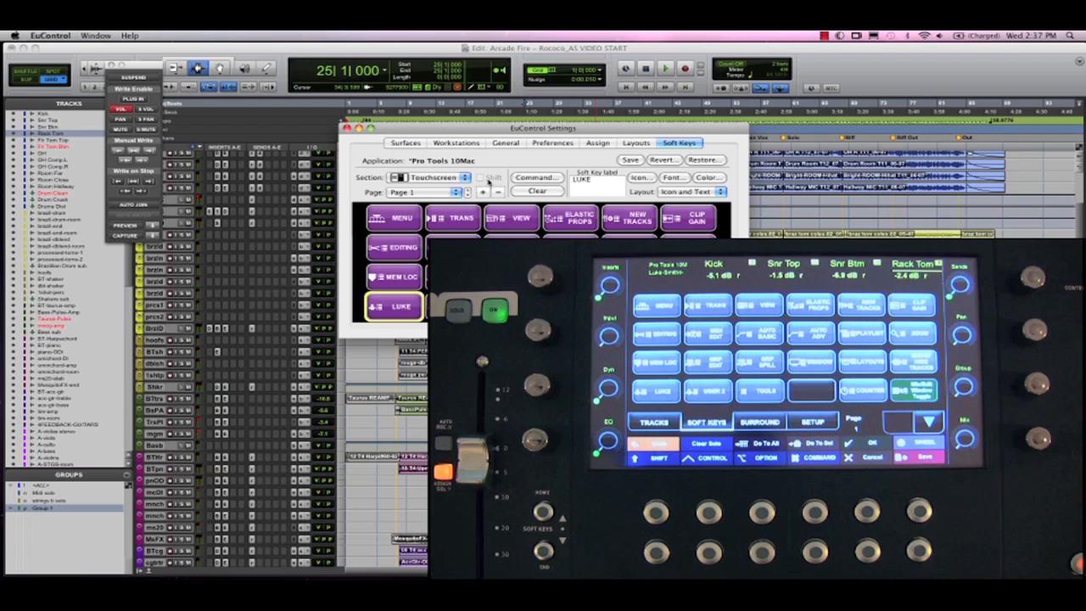
pyautogui.click(424, 193)
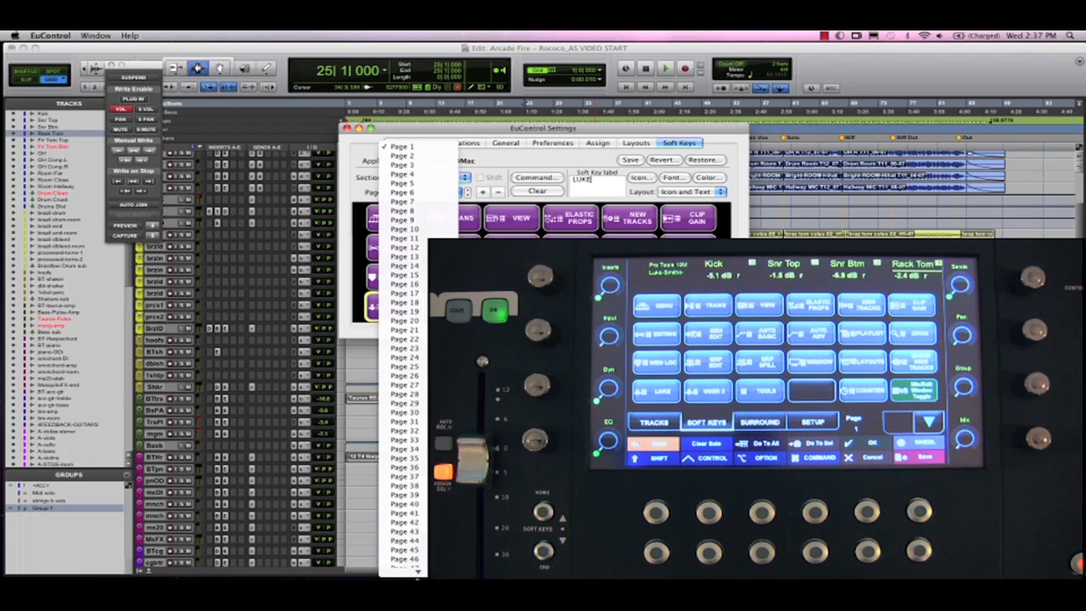
pyautogui.scroll(-3)
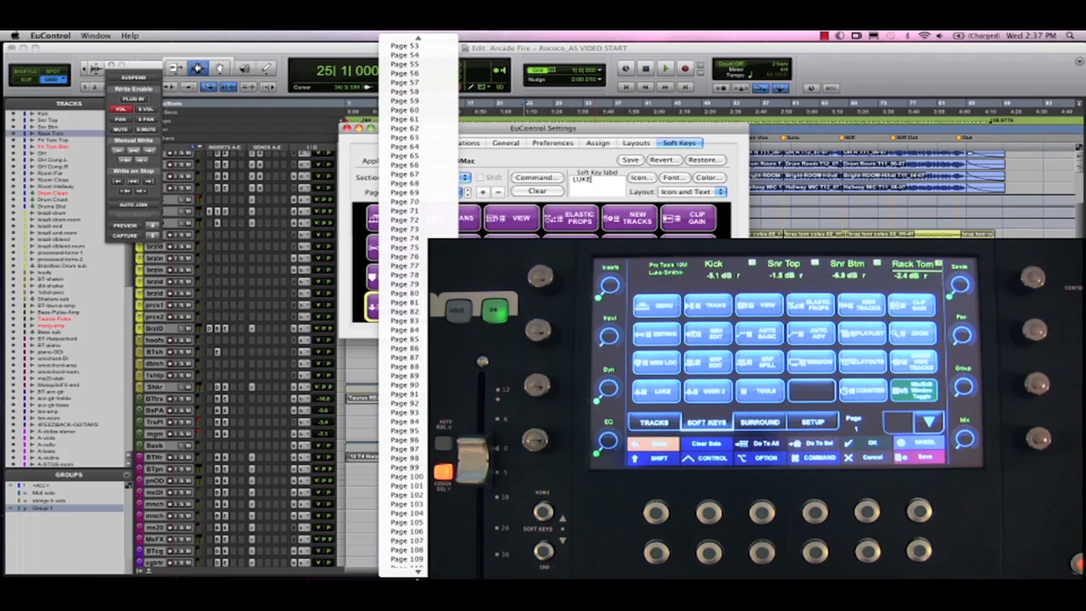
pyautogui.click(406, 539)
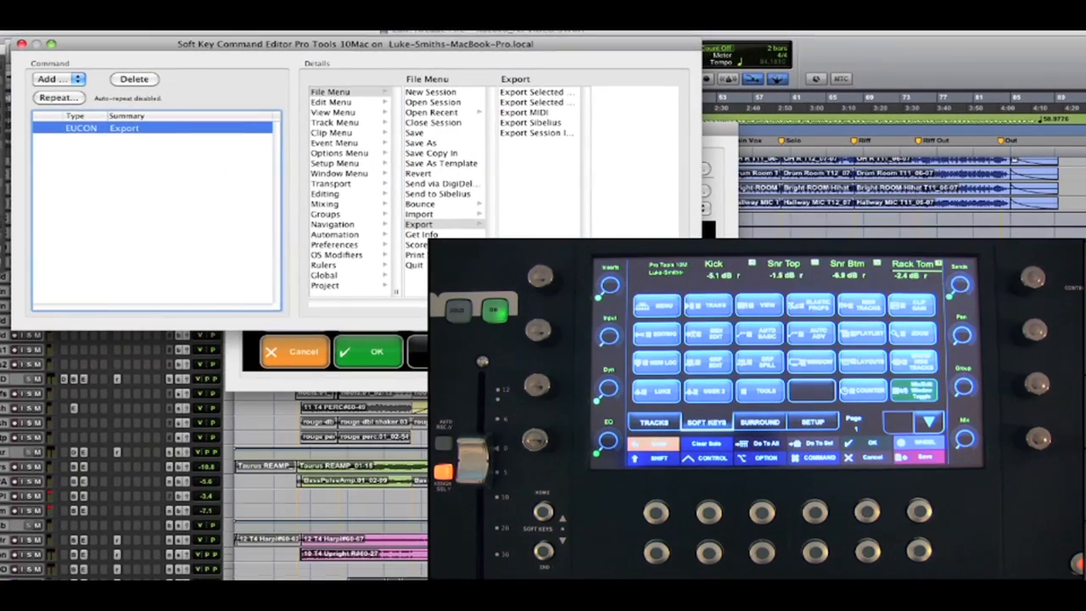
# Step: Browse the Edit, Event, Setup, Window, Transport and Editing command categories, returning to File Menu > Export
pyautogui.click(331, 101)
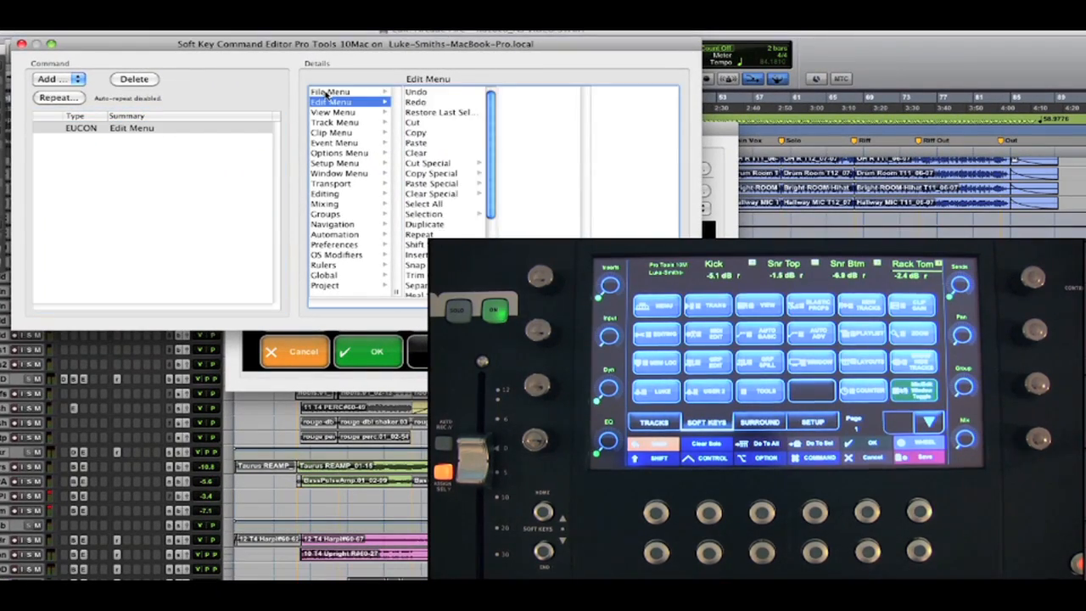
pyautogui.click(333, 142)
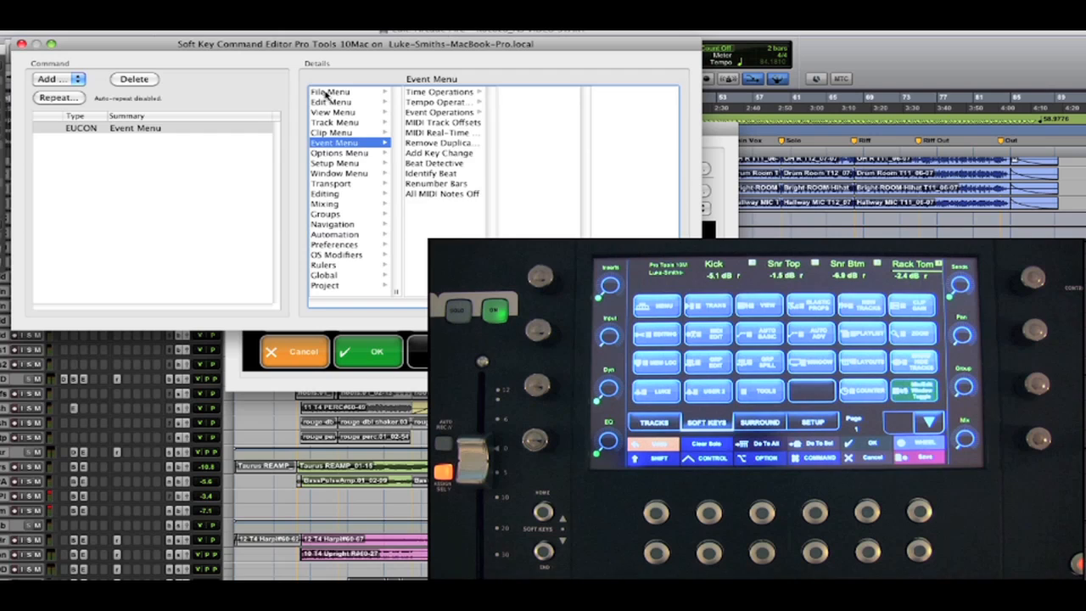
pyautogui.click(335, 163)
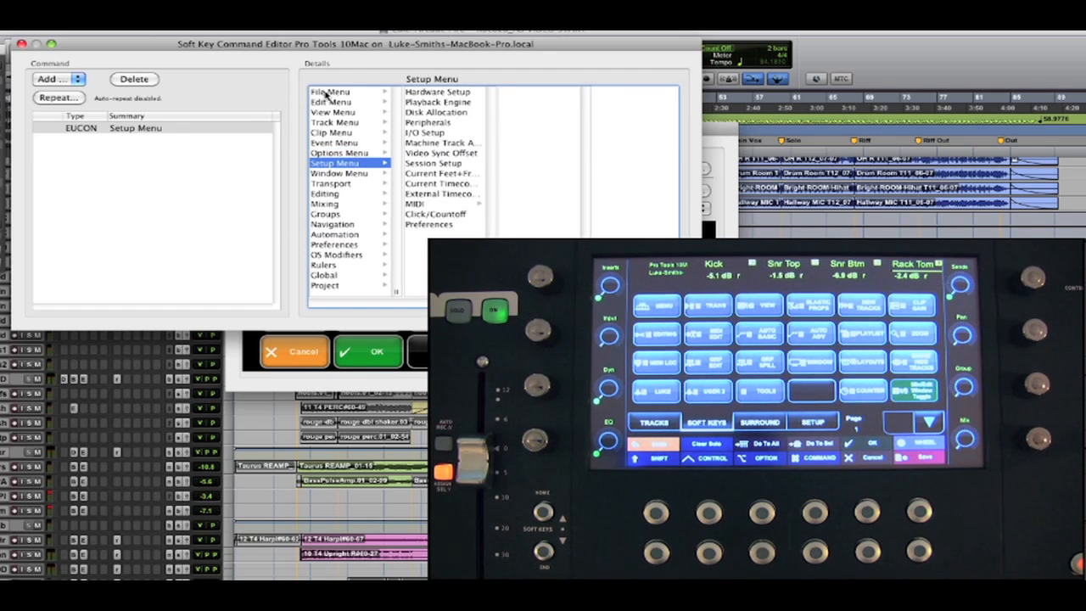
pyautogui.click(339, 174)
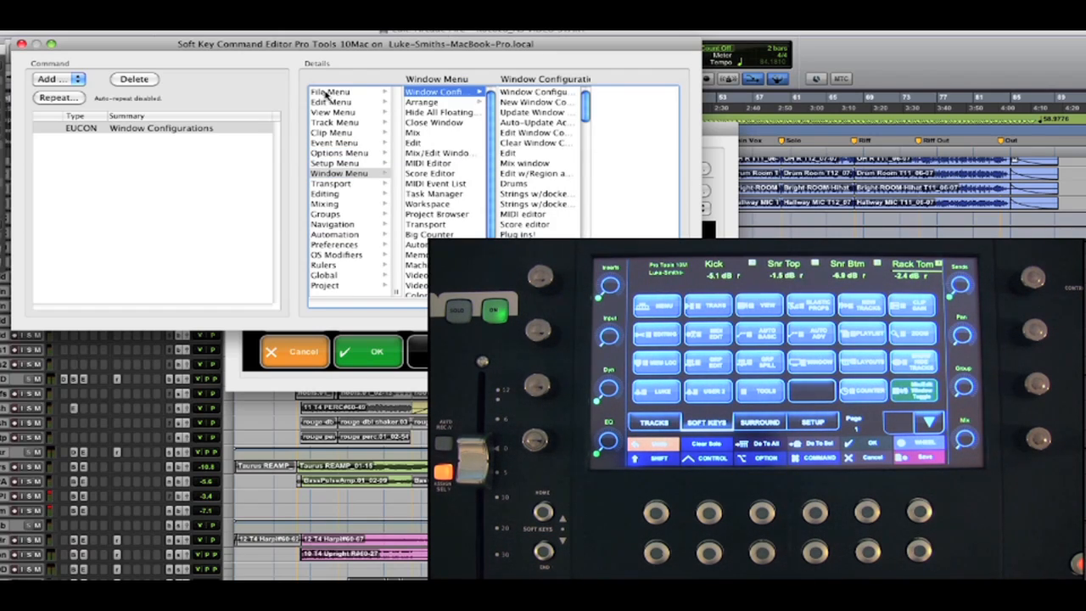
pyautogui.click(331, 183)
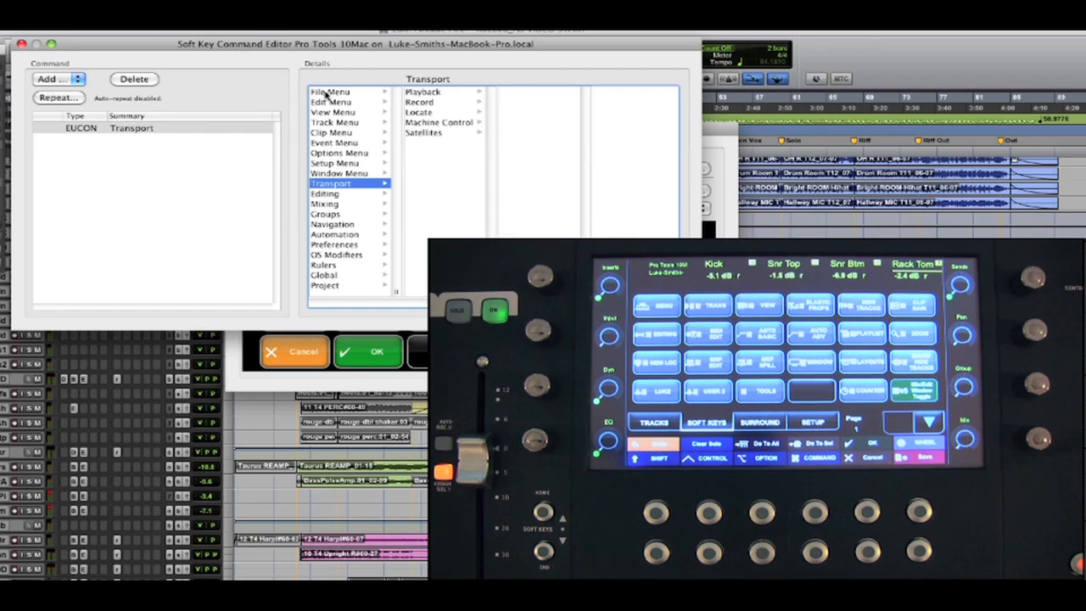
pyautogui.click(420, 111)
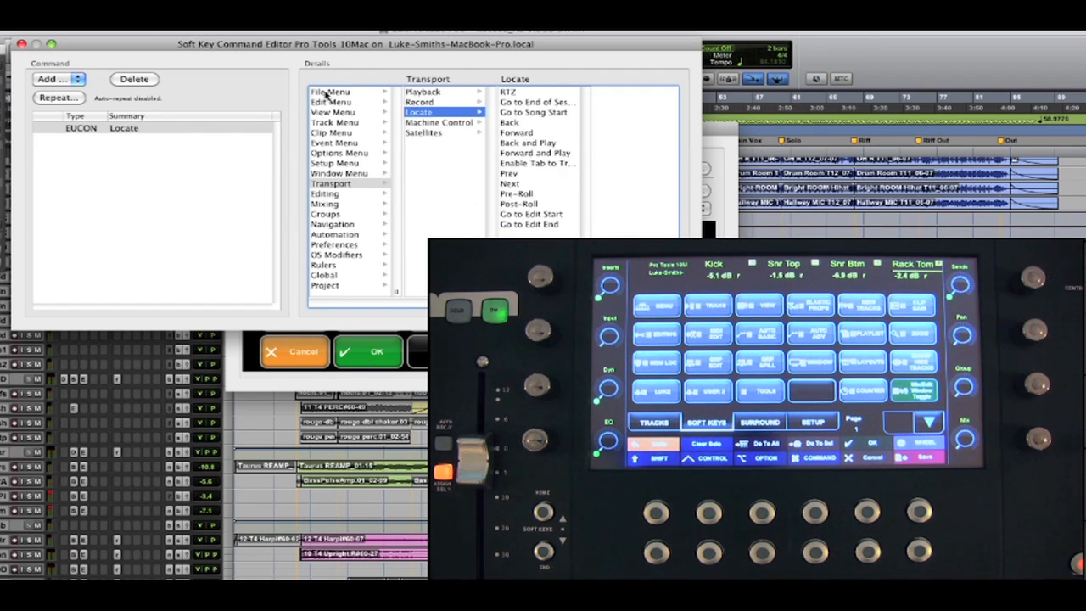
pyautogui.click(325, 193)
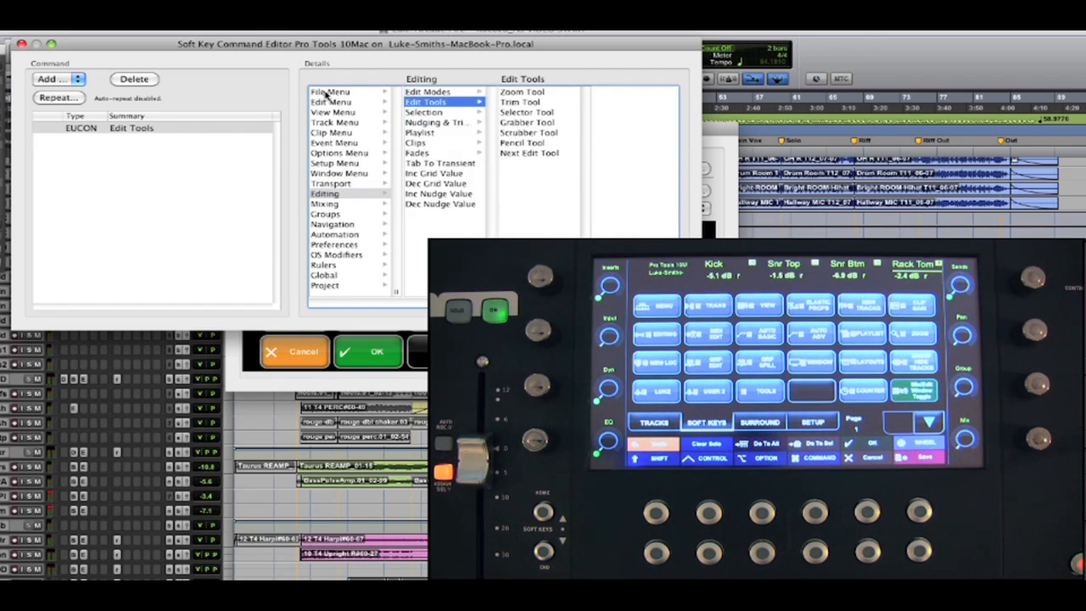
pyautogui.click(423, 111)
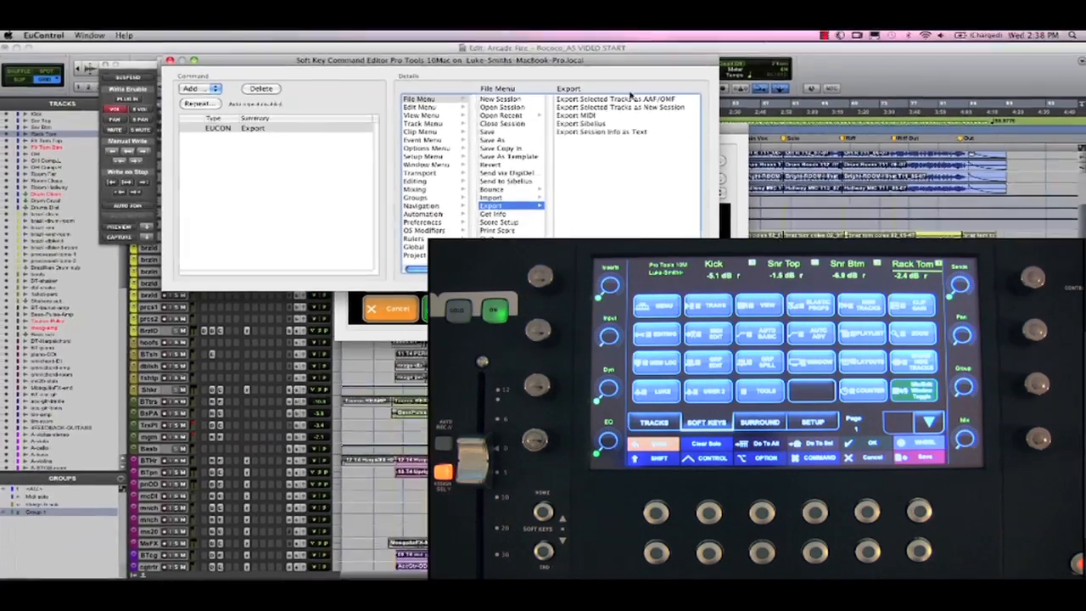
# Step: Assign Export Selected Tracks as New Session to the key and give it a new colour
pyautogui.click(616, 106)
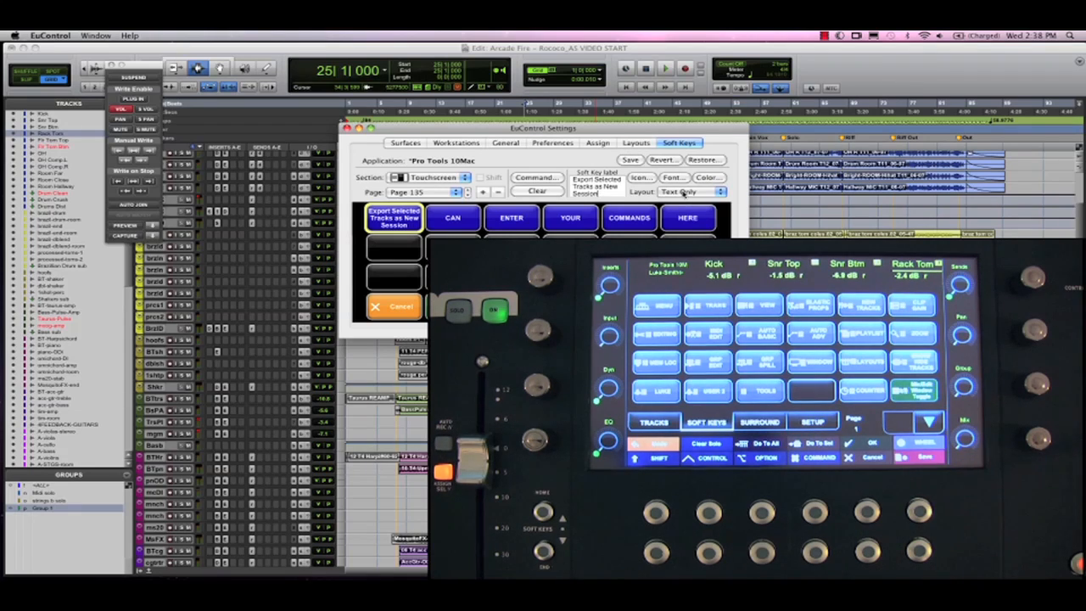
pyautogui.click(707, 178)
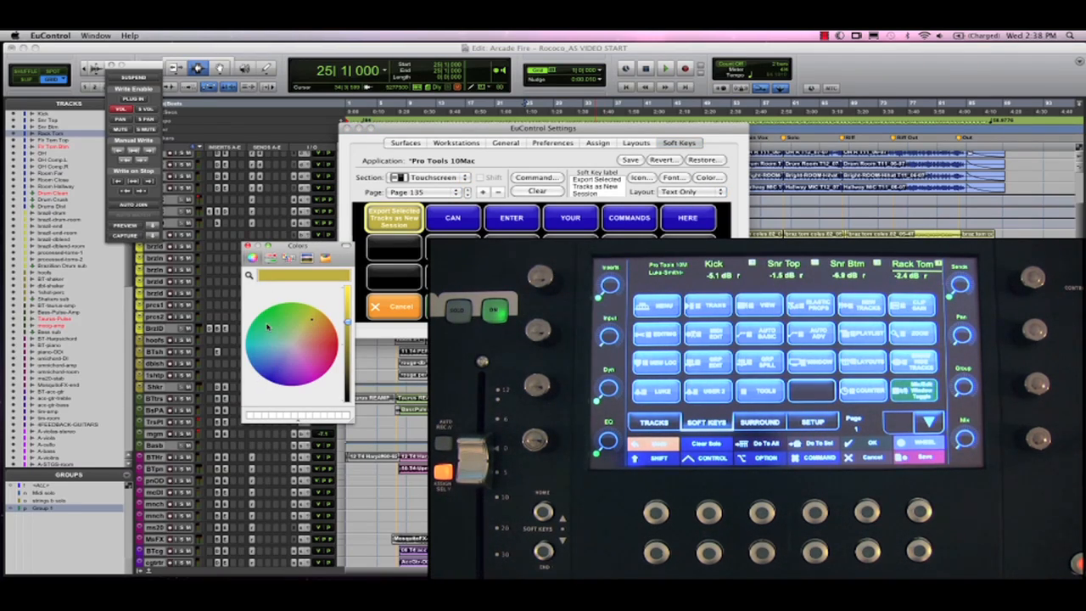
pyautogui.click(402, 305)
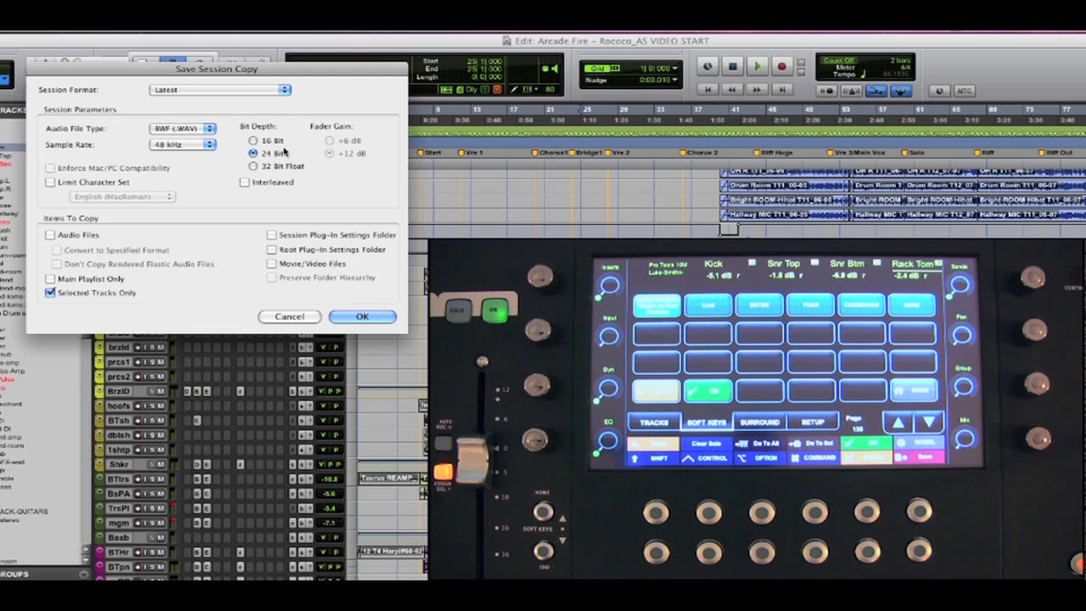
# Step: Review the session format versions and keep Latest in Save Session Copy
pyautogui.click(219, 90)
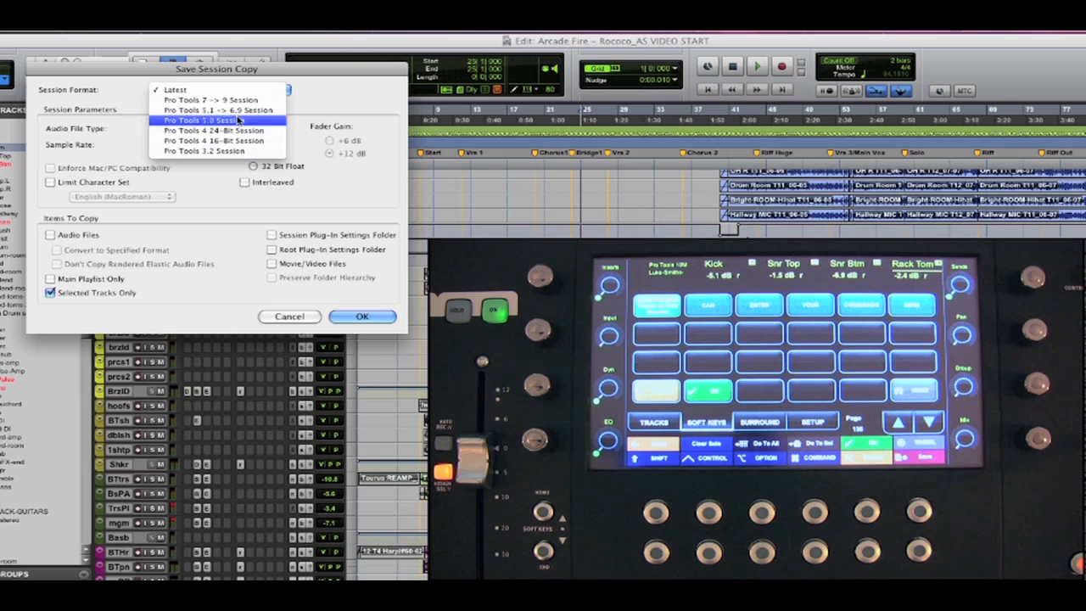
pyautogui.click(175, 89)
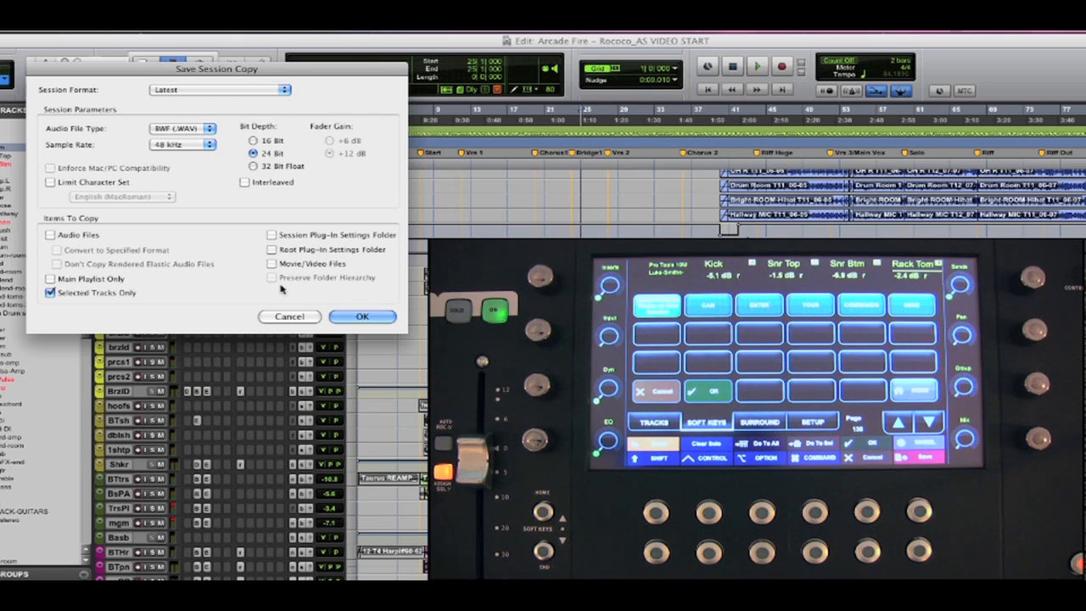